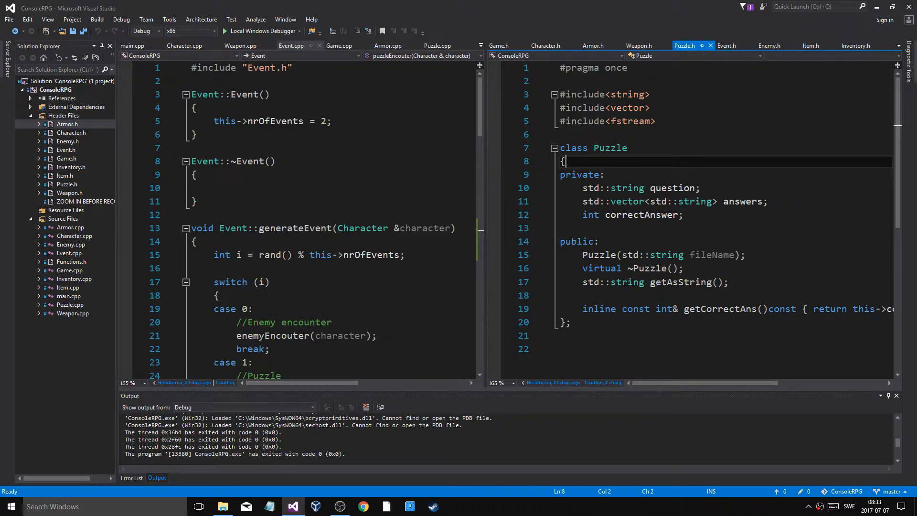
Step: Bring Game.cpp into the left editor after a glance at main.cpp's game loop
scroll(down, 3)
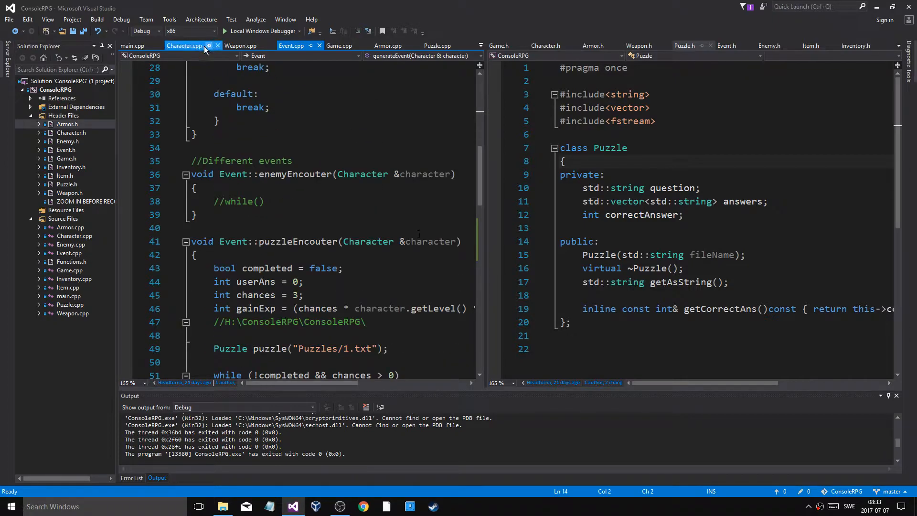
click(338, 45)
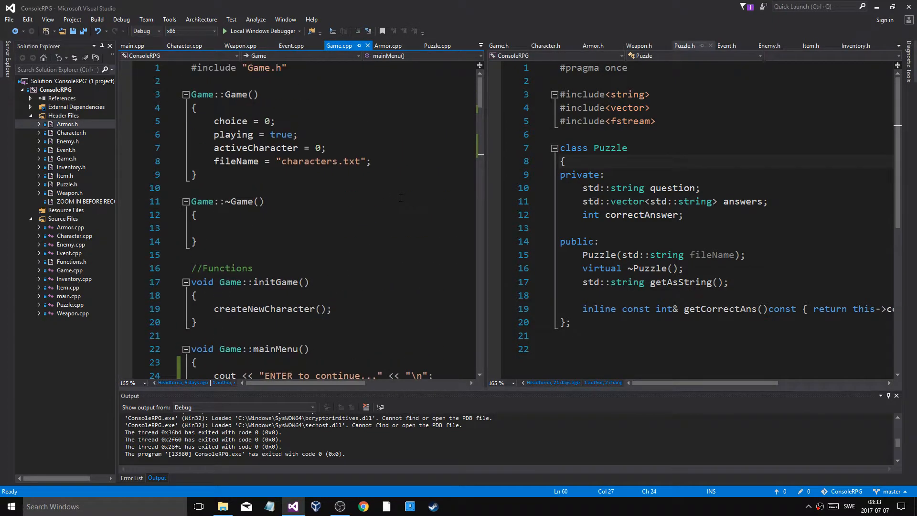
click(133, 46)
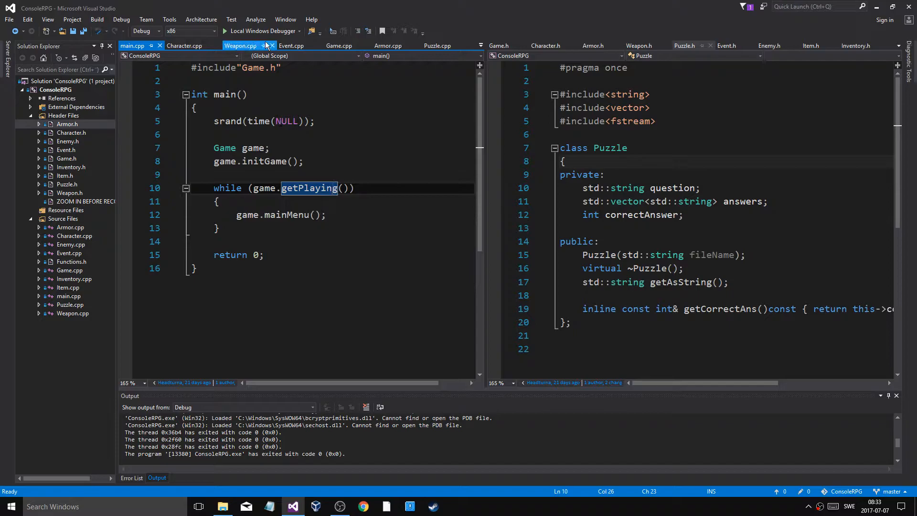
click(179, 45)
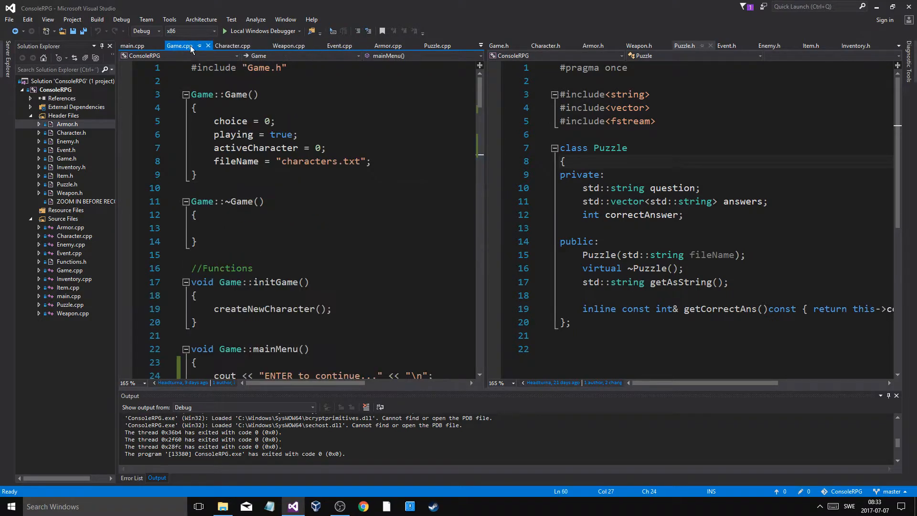
click(480, 46)
text(cin.get();)
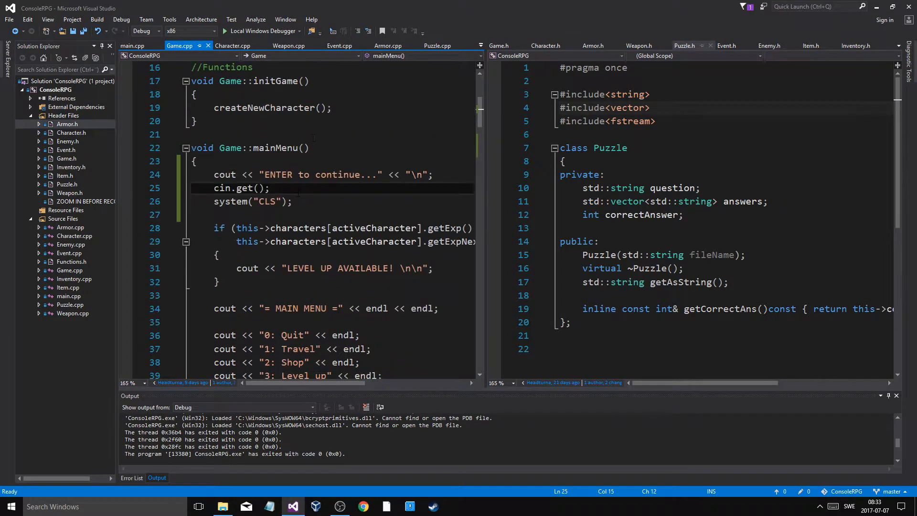
click(281, 173)
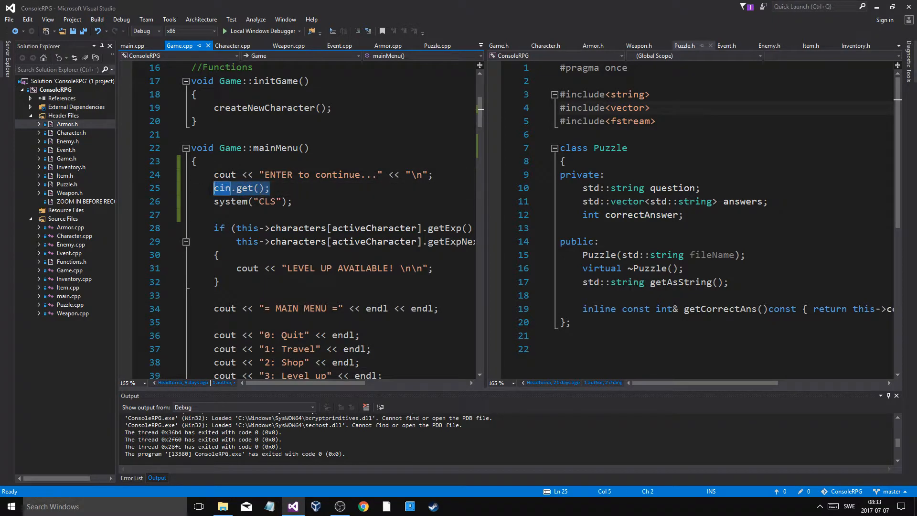
click(269, 188)
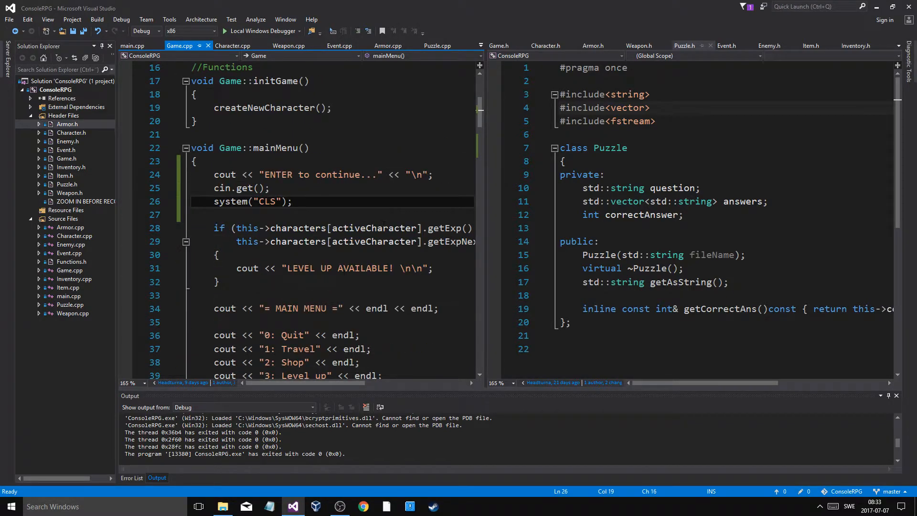
scroll(down, 3)
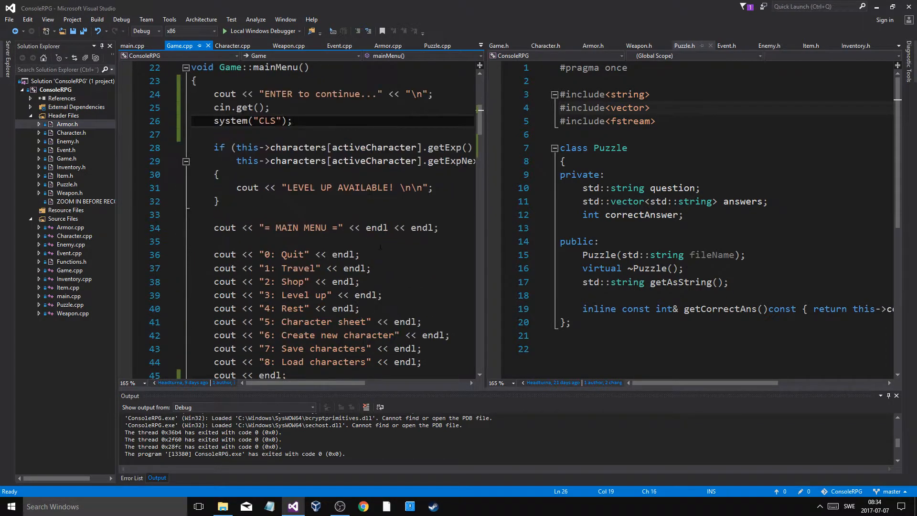
scroll(down, 3)
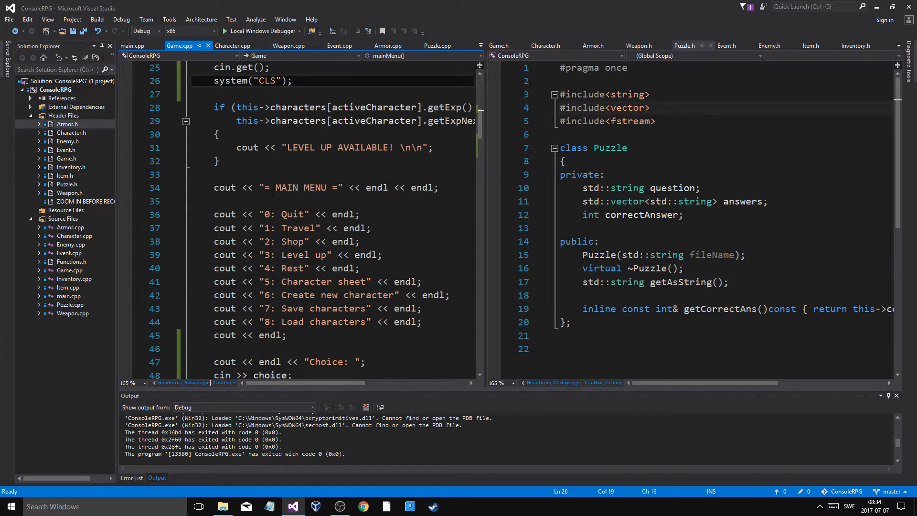
scroll(down, 3)
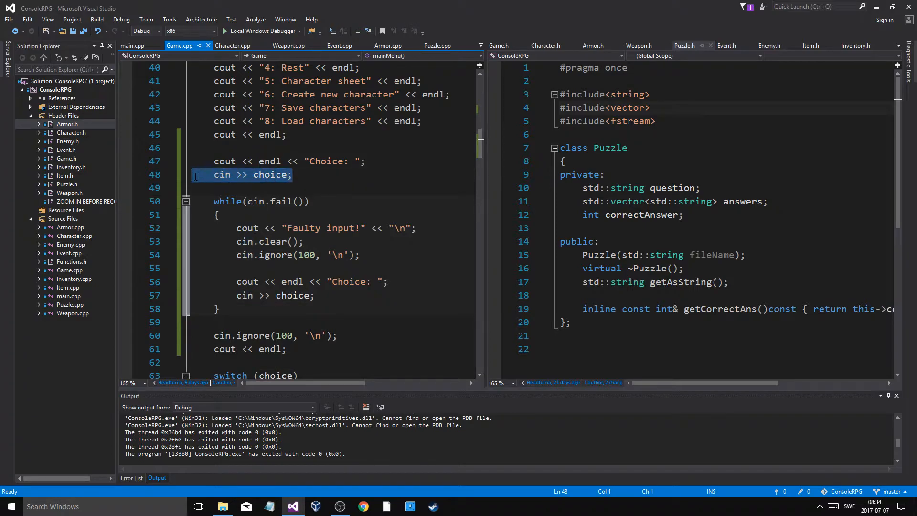
double_click(270, 174)
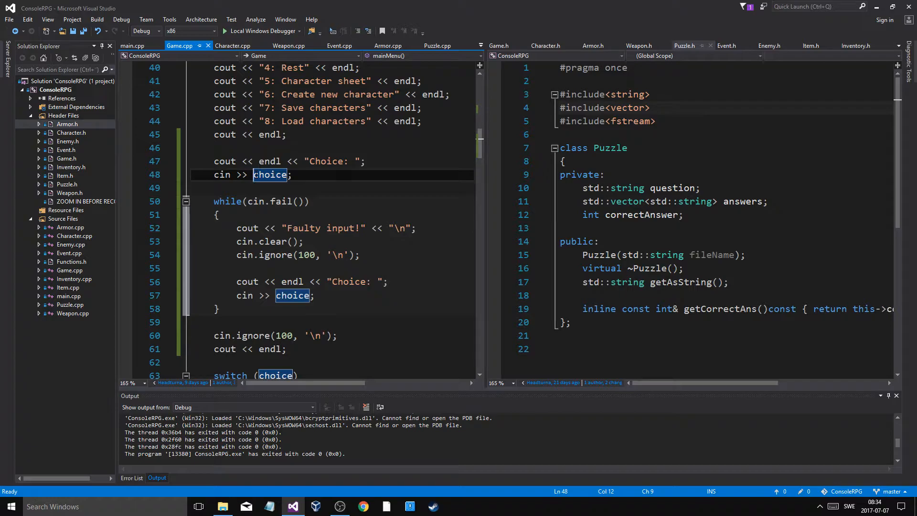
click(275, 202)
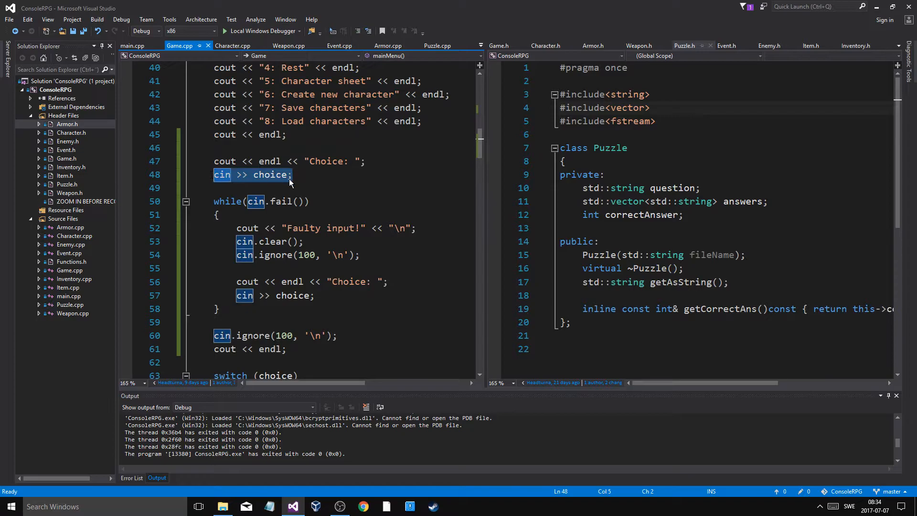
click(291, 174)
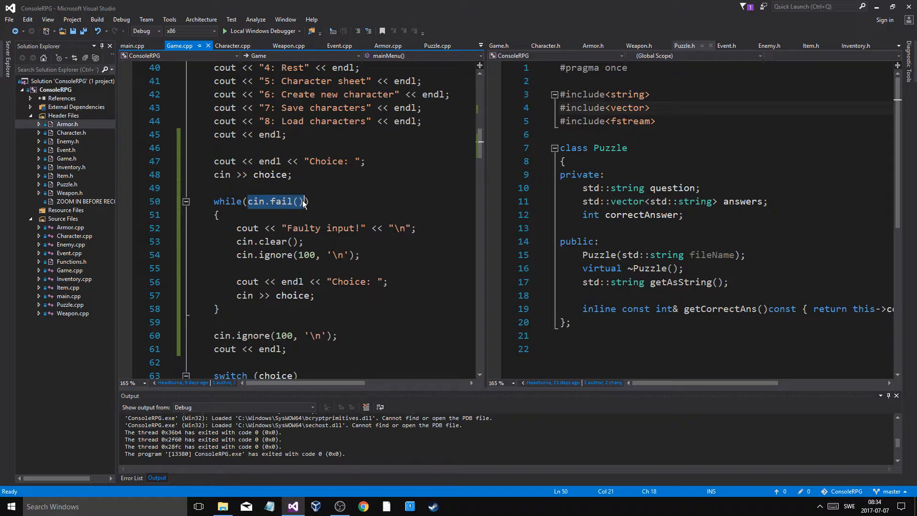
click(270, 173)
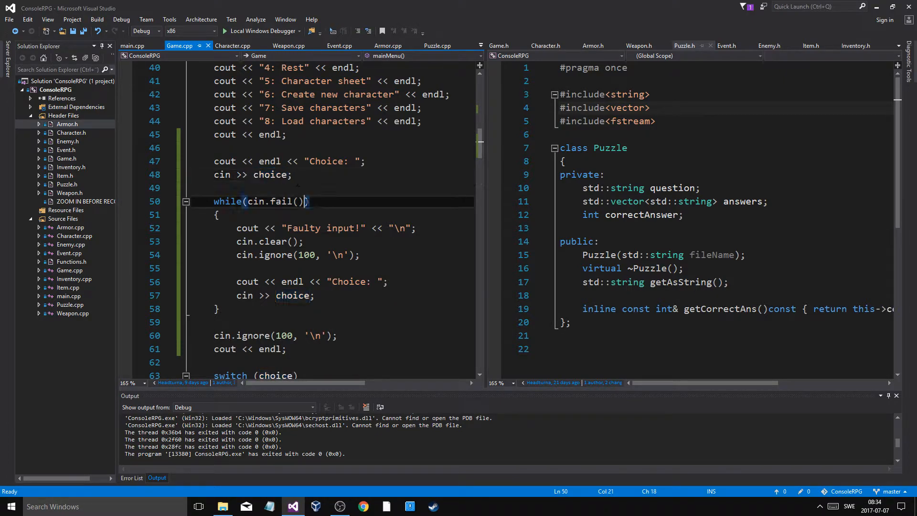
double_click(257, 201)
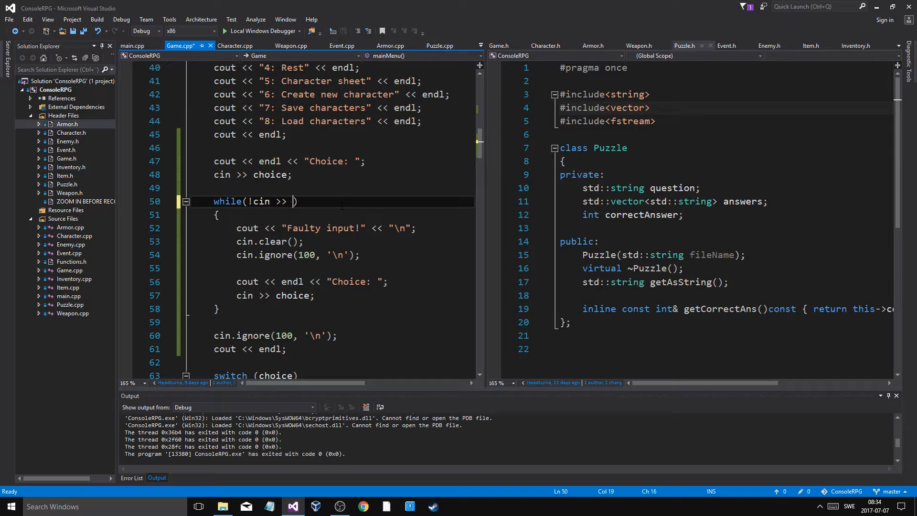
text(choice)
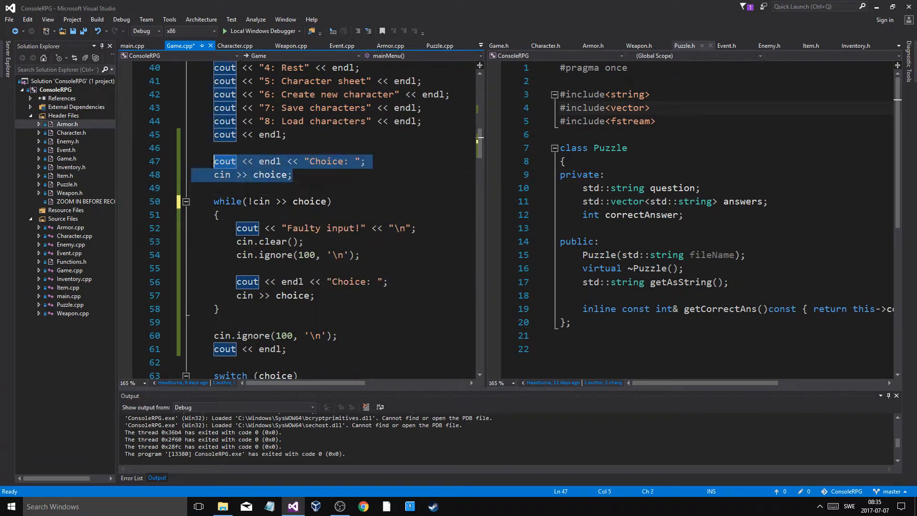
click(262, 202)
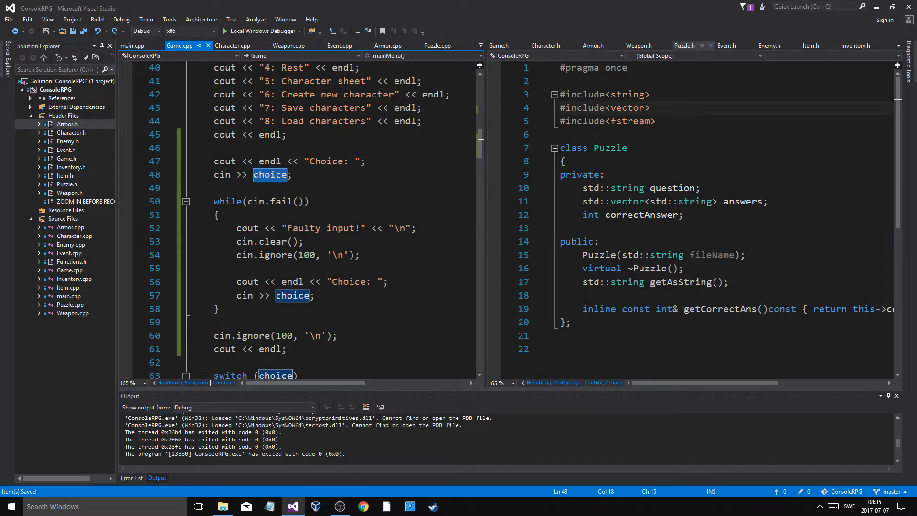
double_click(280, 201)
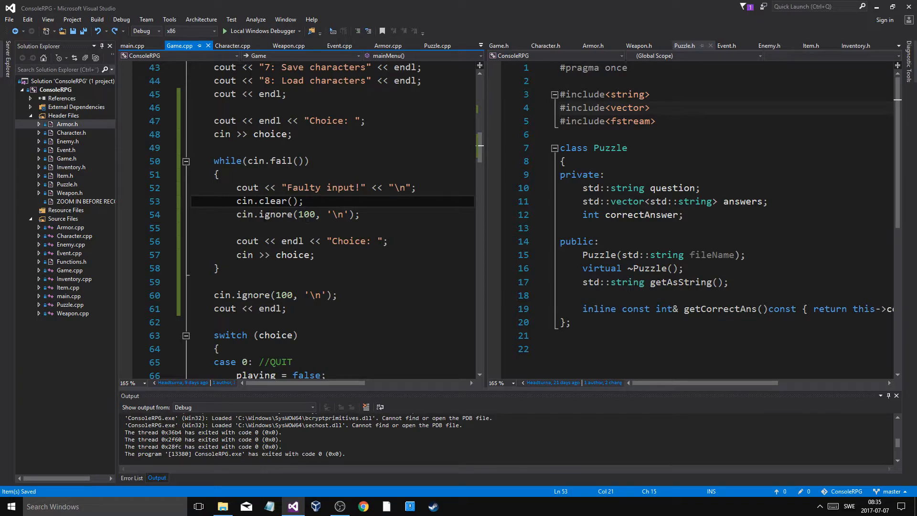
click(305, 201)
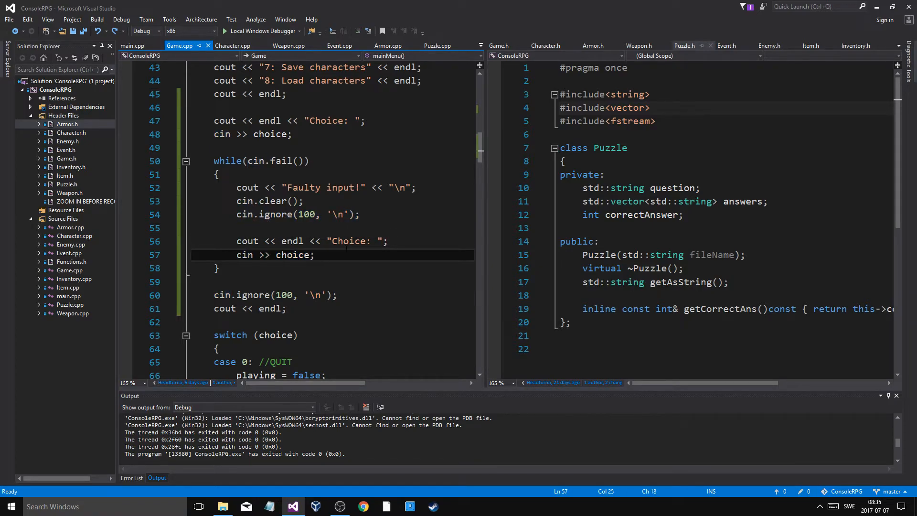
click(326, 254)
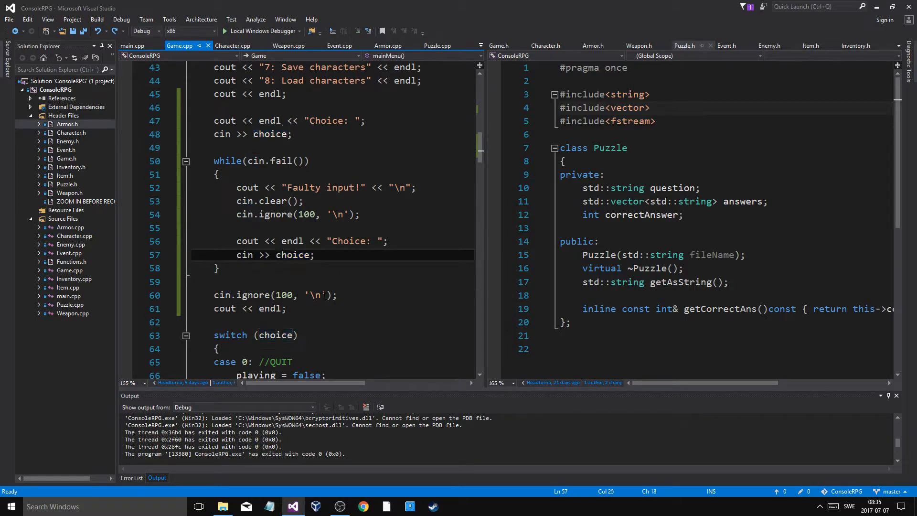
click(263, 295)
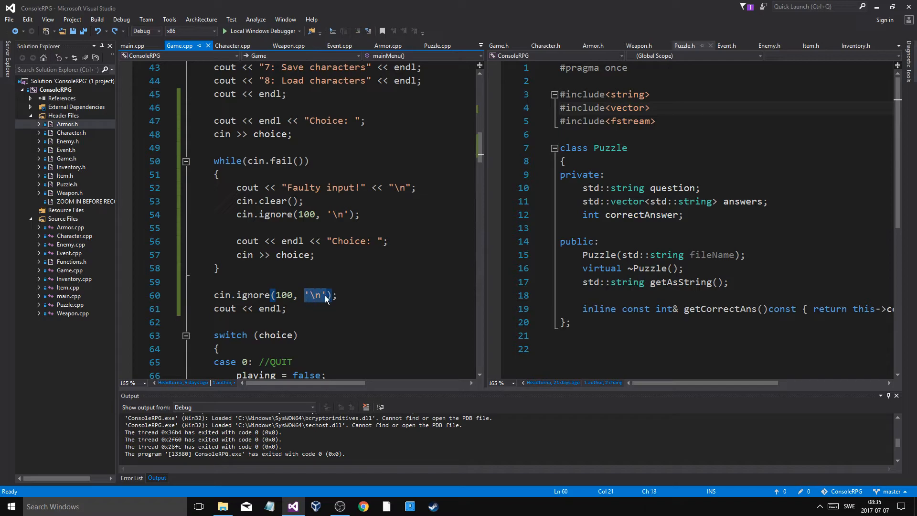
click(336, 295)
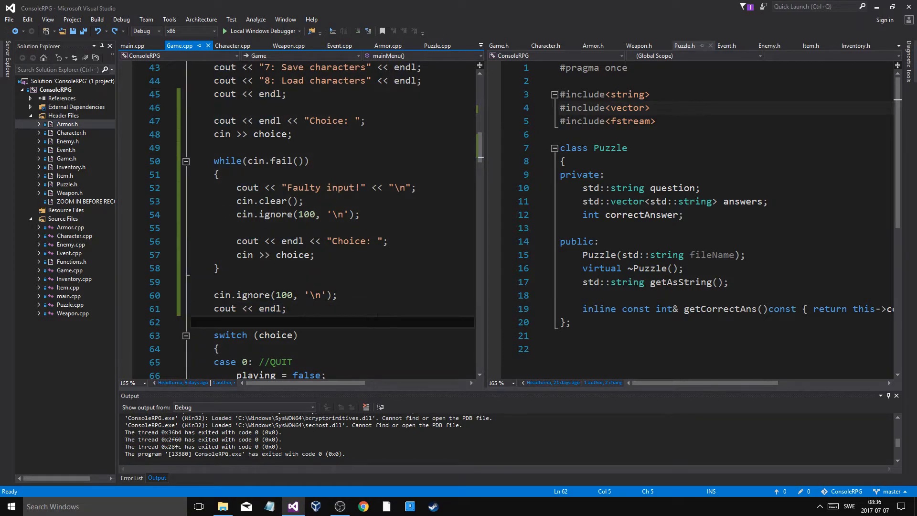
scroll(down, 3)
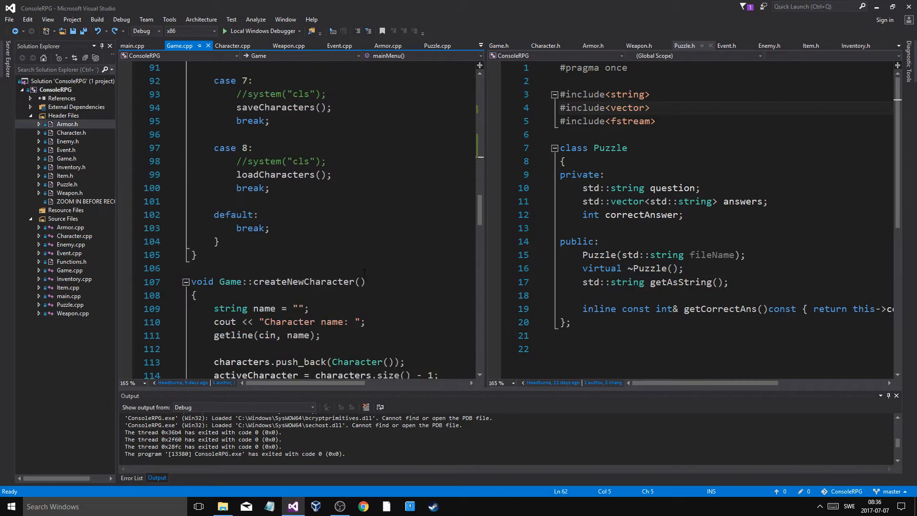
Step: Scroll through Game.cpp, then bring up Event.cpp showing generateEvent's switch
scroll(down, 3)
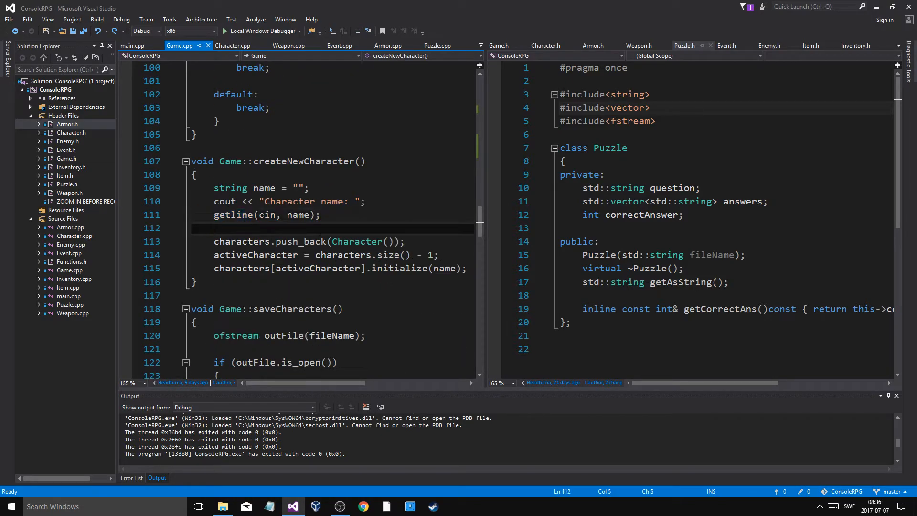
scroll(down, 3)
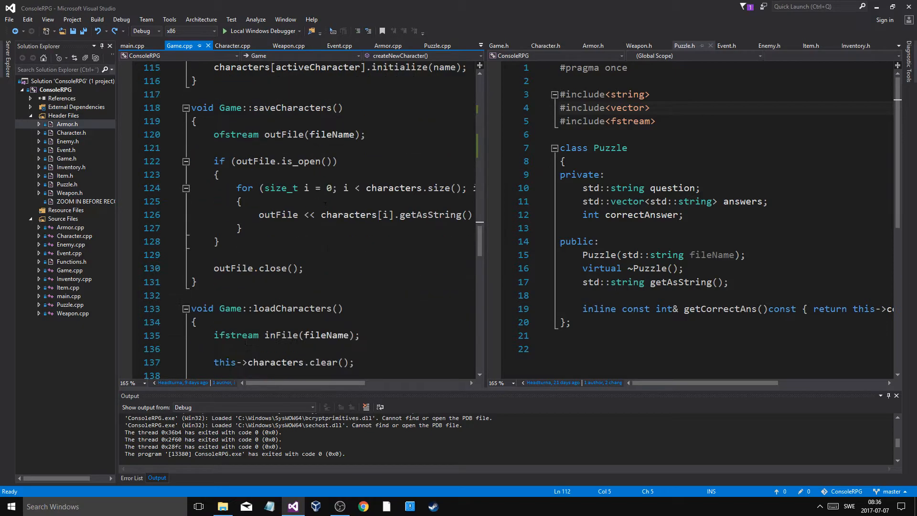
scroll(down, 3)
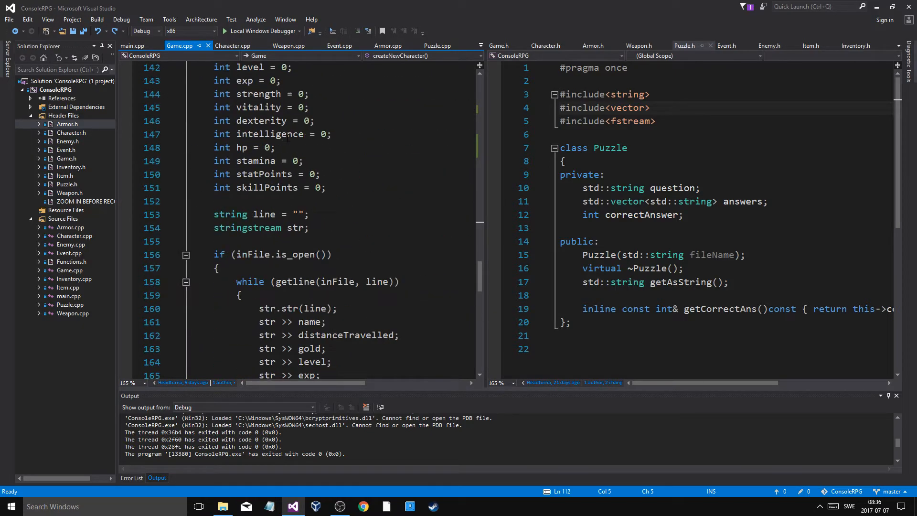
scroll(down, 3)
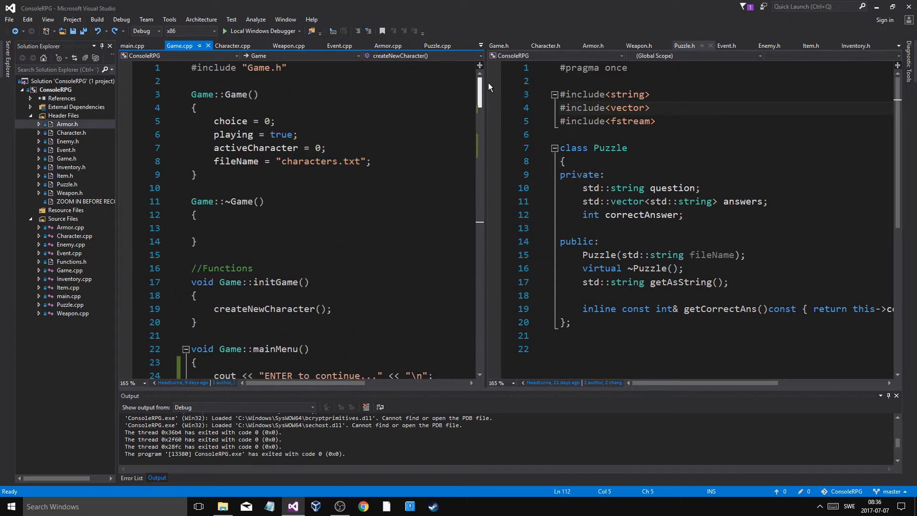
click(339, 46)
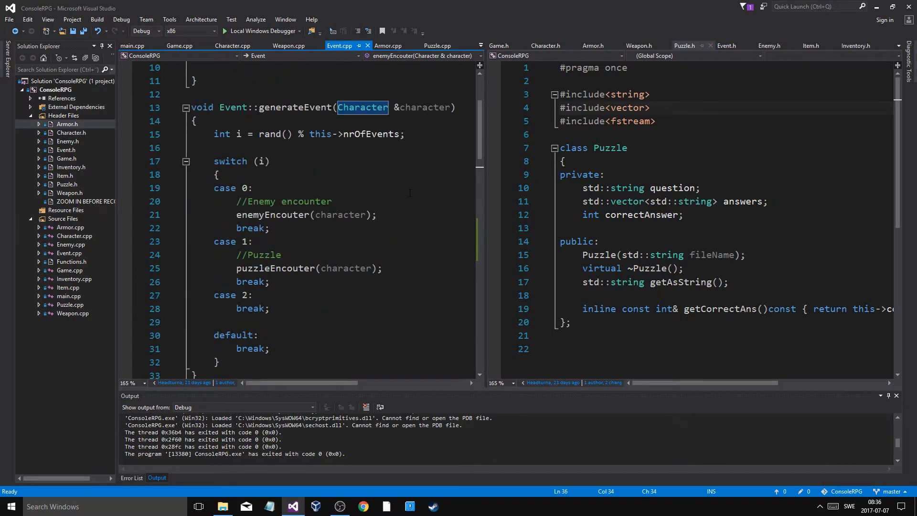
scroll(down, 3)
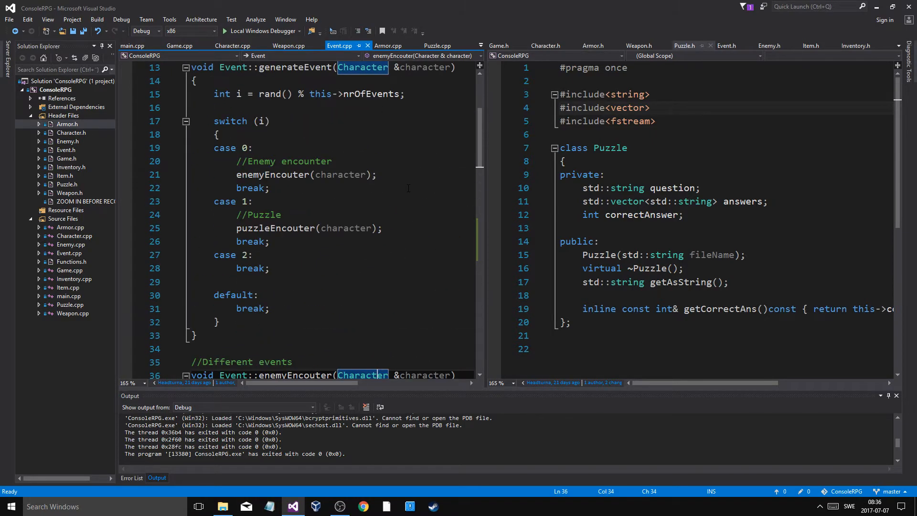
scroll(down, 3)
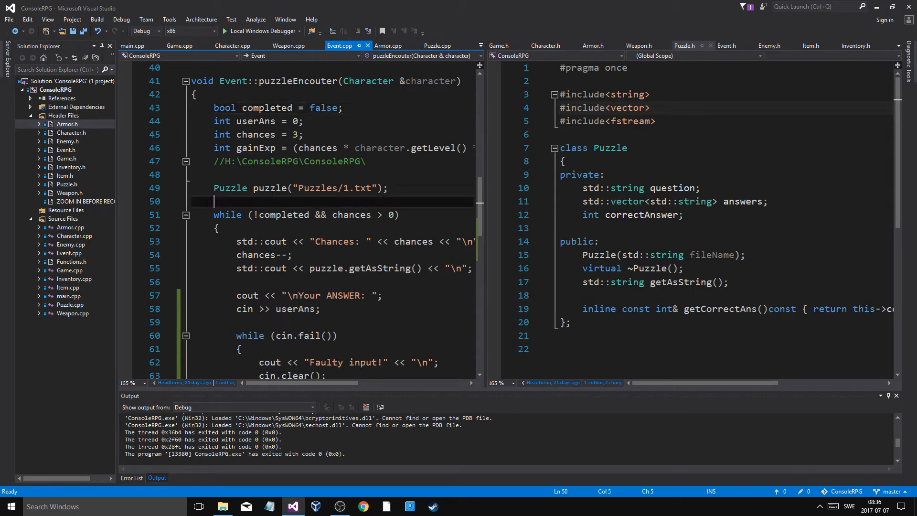
scroll(down, 3)
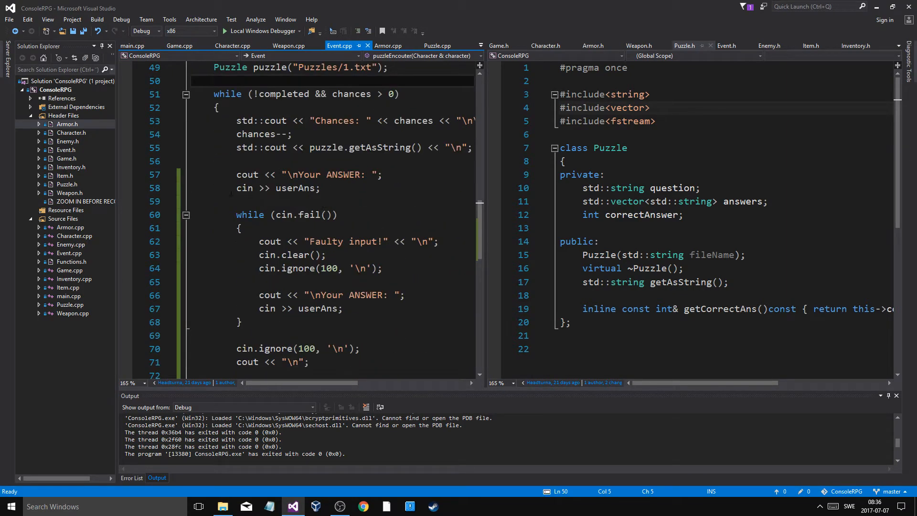
click(321, 188)
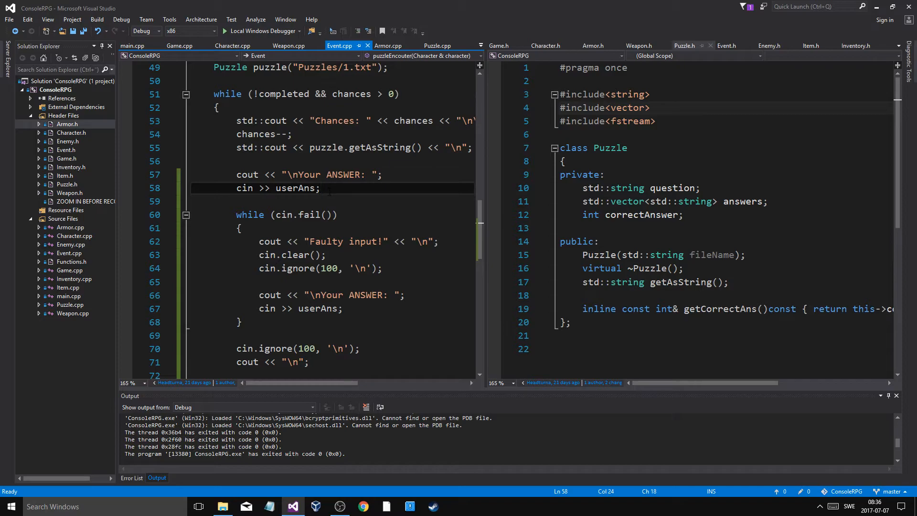
double_click(243, 188)
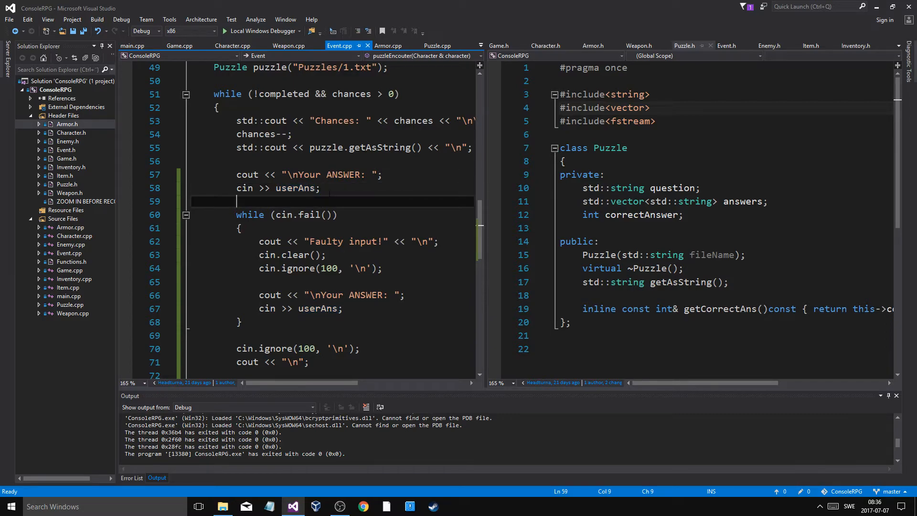
scroll(down, 3)
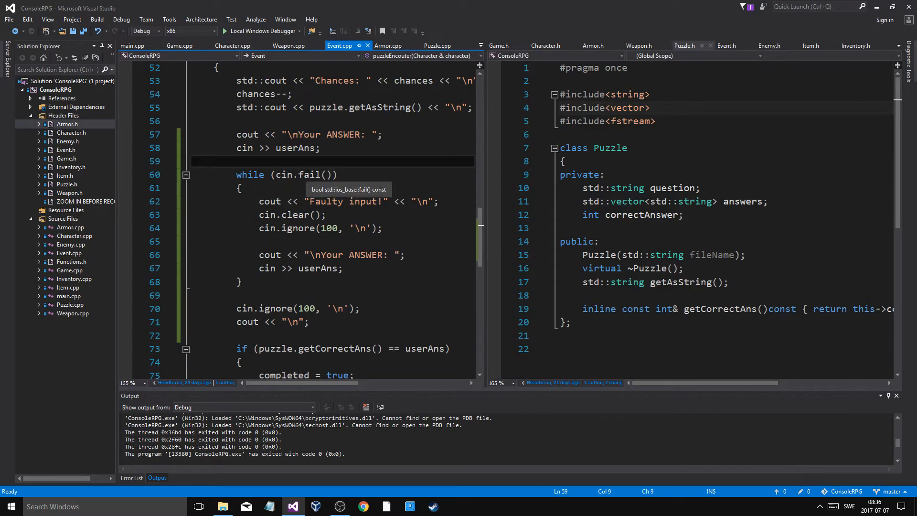
double_click(295, 147)
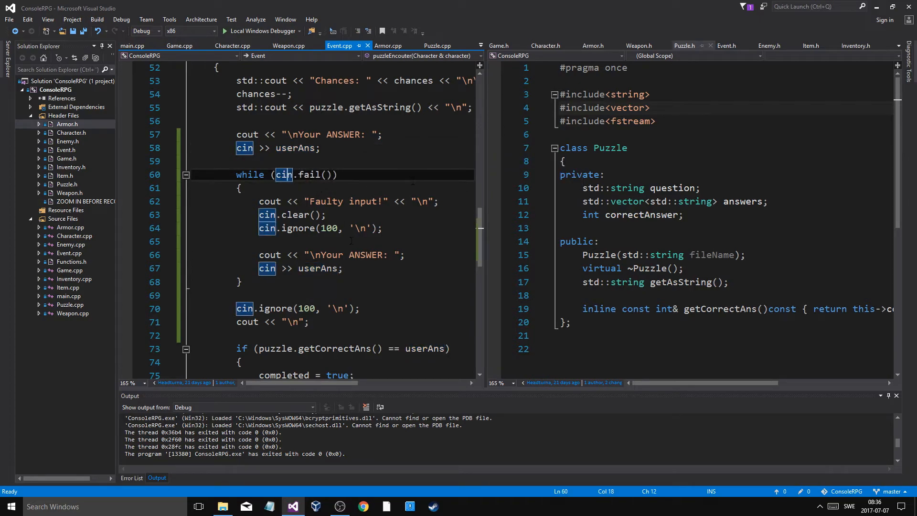
scroll(down, 3)
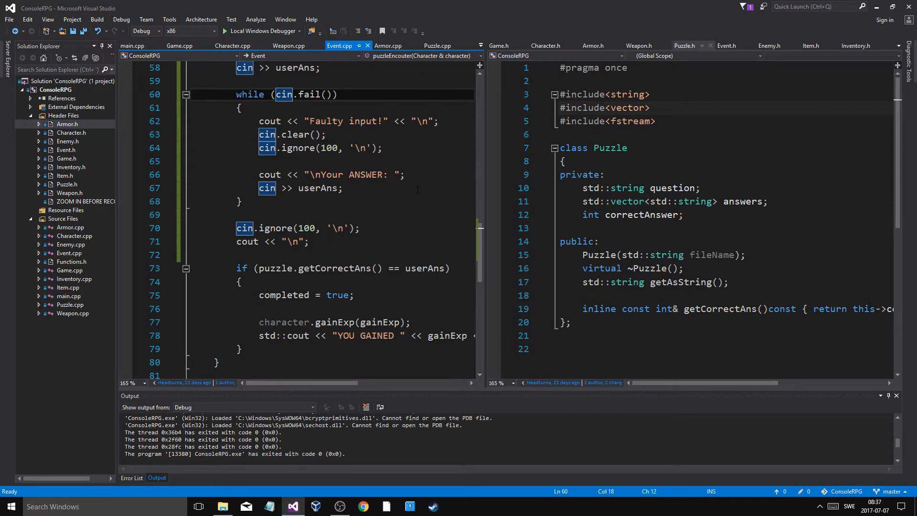
scroll(down, 3)
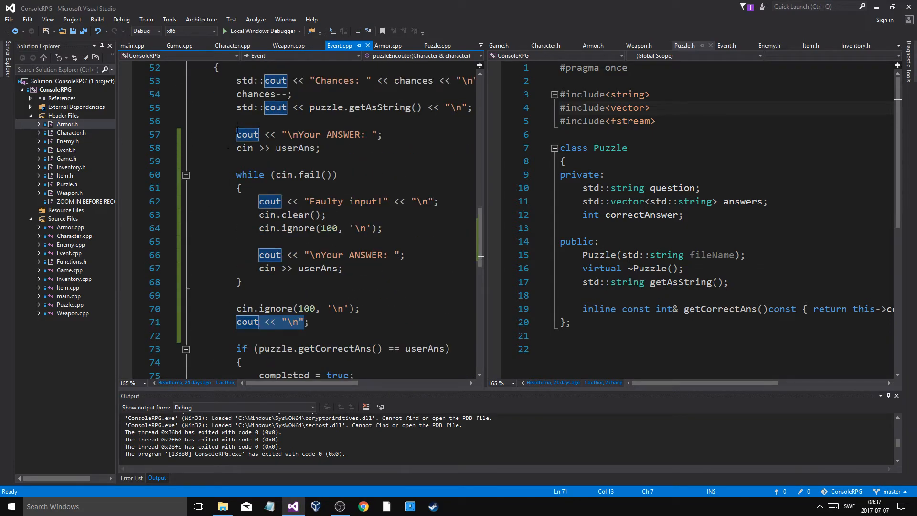
drag(235, 133, 309, 322)
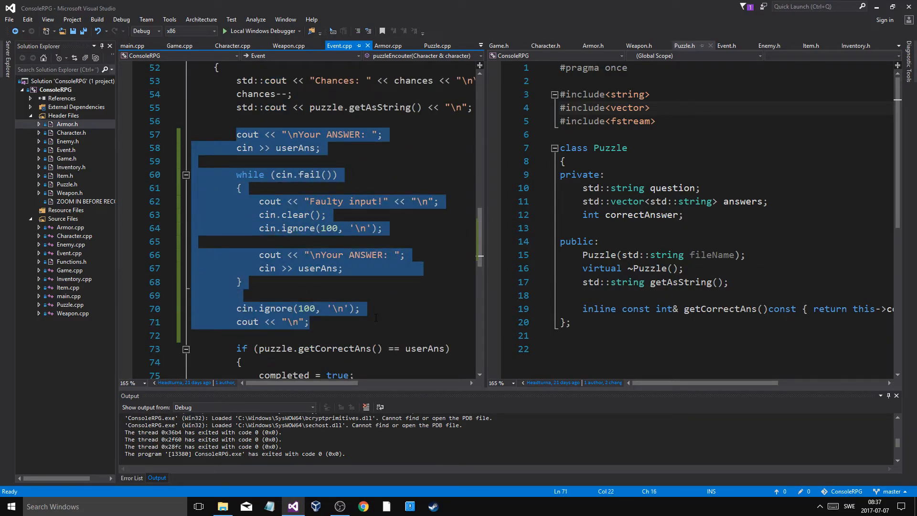
scroll(down, 3)
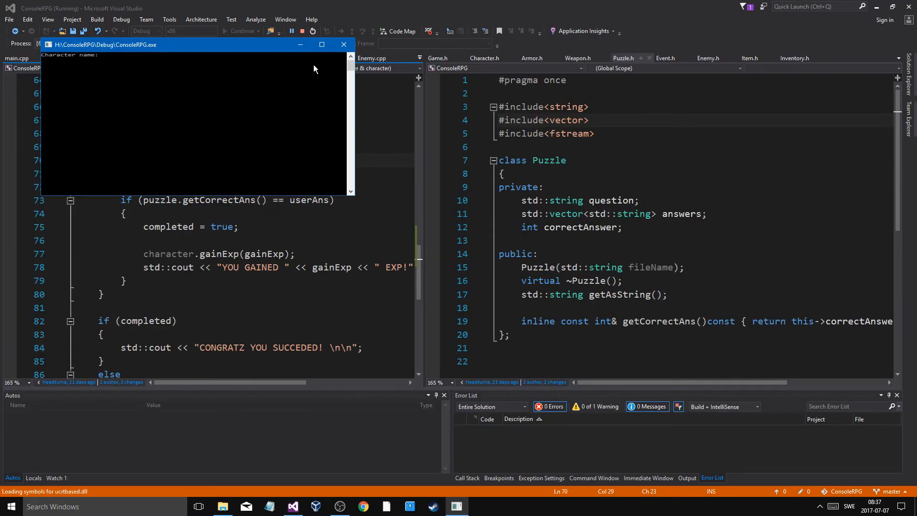
Step: Name the character 'lel', enter 'sad' at the menu to trigger Faulty input, then choose 0
text(lel)
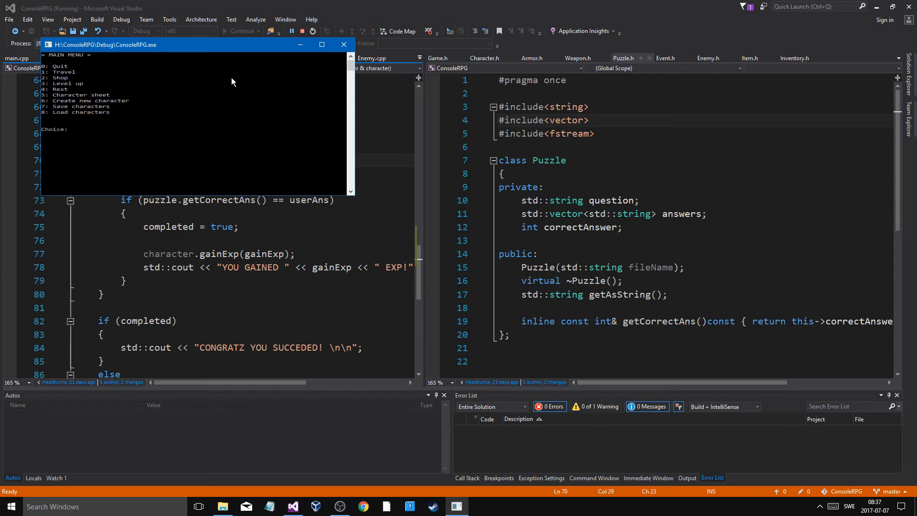
text(sad)
text(5)
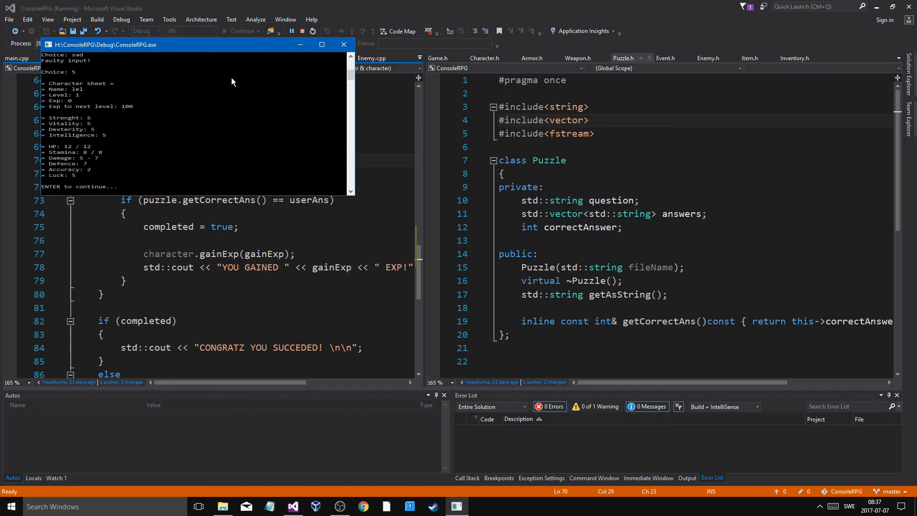
key(enter)
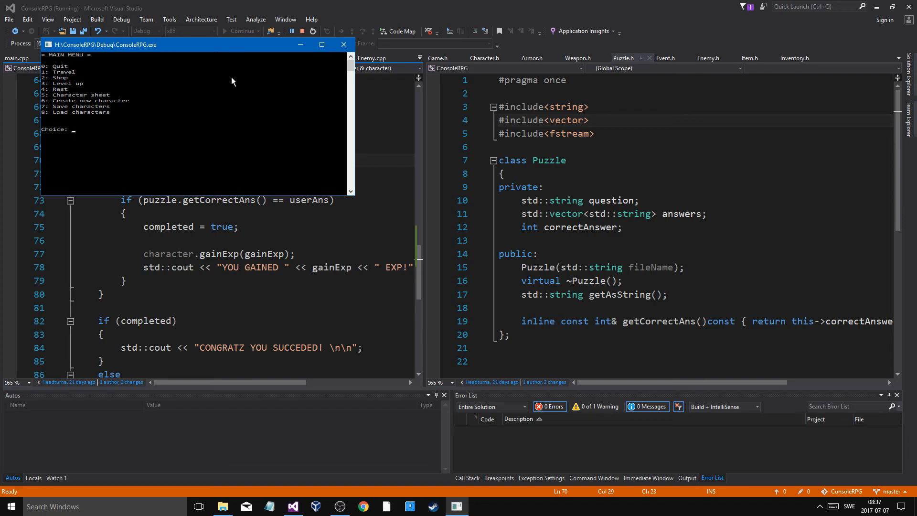
mouse_move(304, 72)
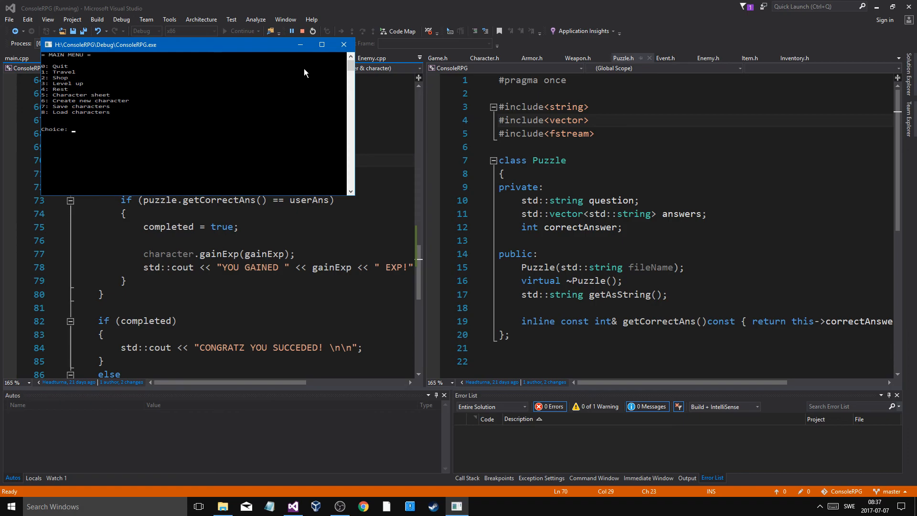
text(0)
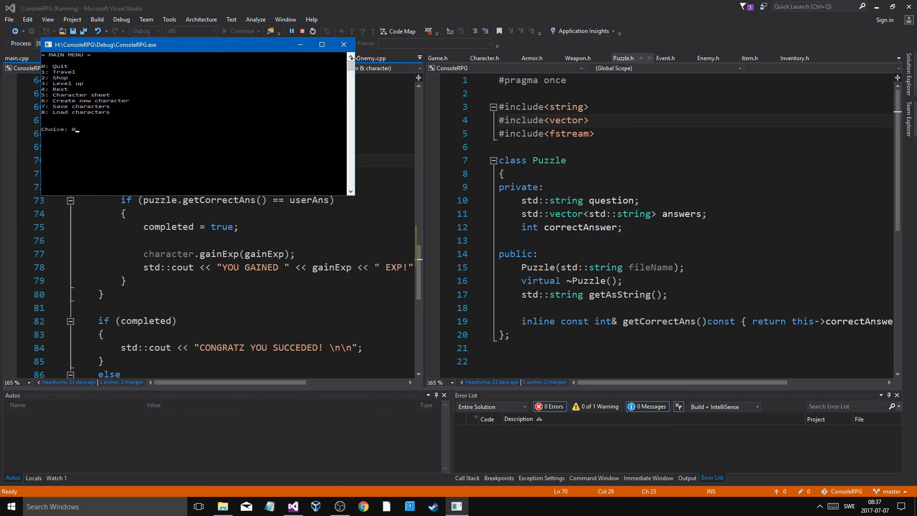